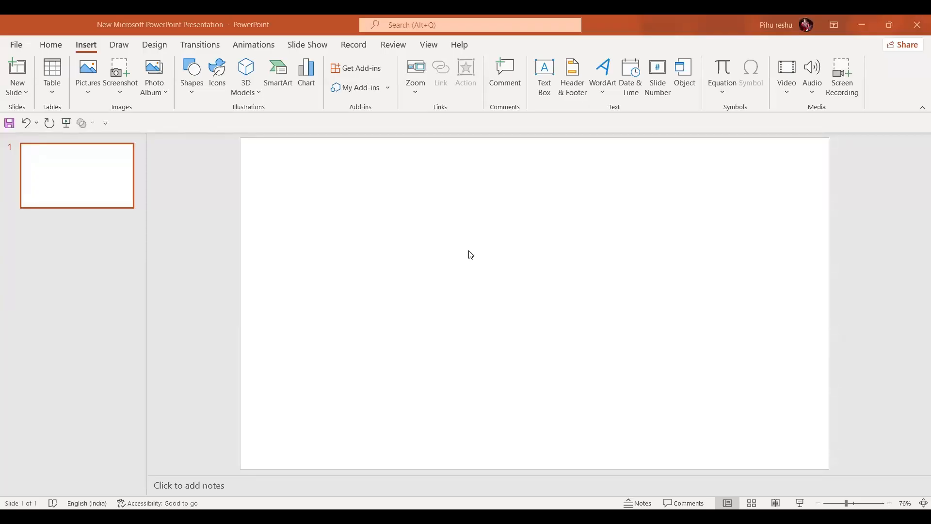
pyautogui.moveTo(193, 97)
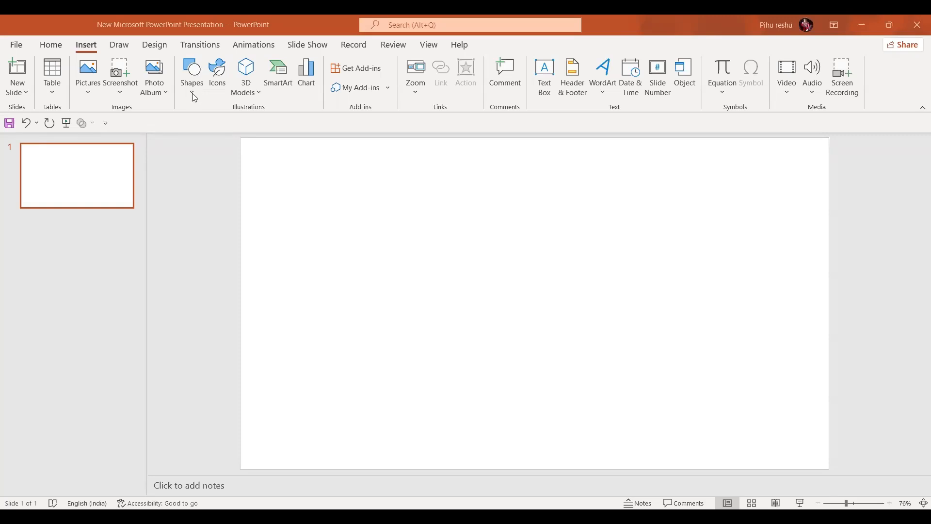
pyautogui.moveTo(192, 72)
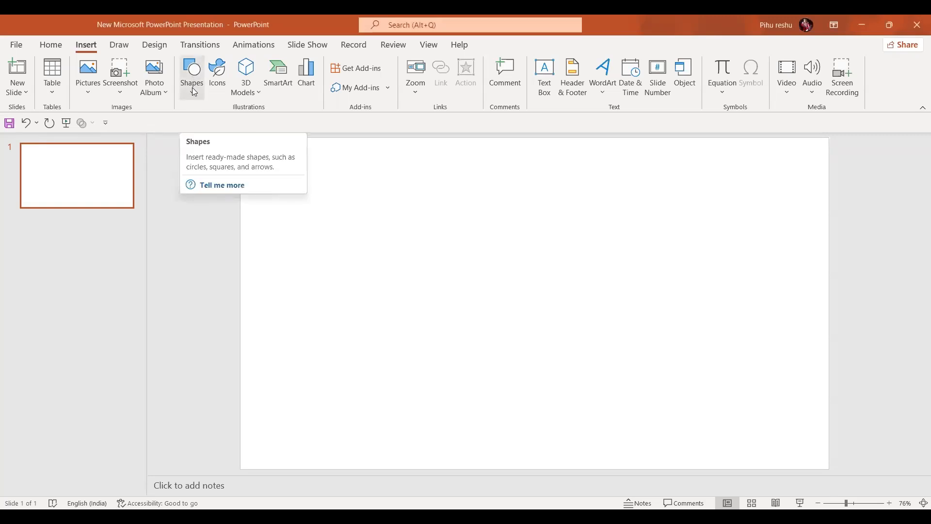
# Step: Draw a large rectangle from the Shapes gallery across the centre of the slide
pyautogui.click(191, 73)
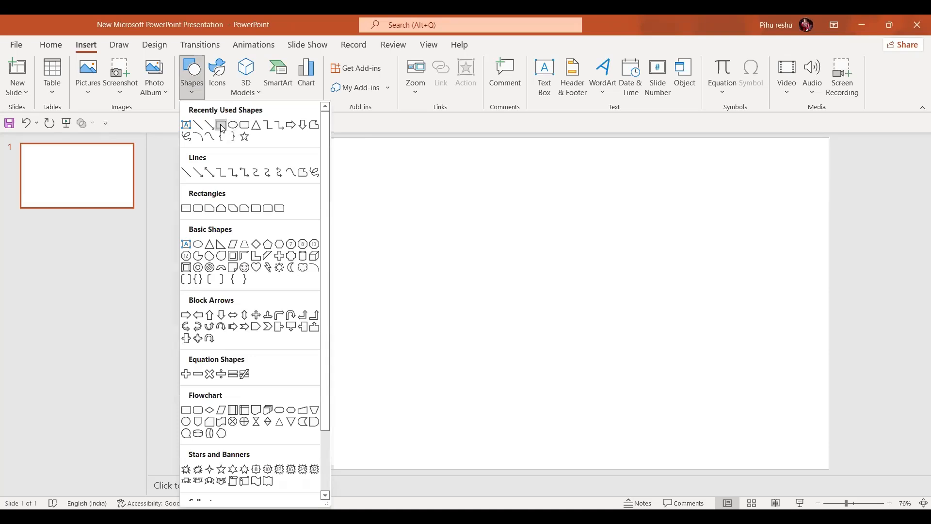
pyautogui.moveTo(393, 188); pyautogui.dragTo(733, 407)
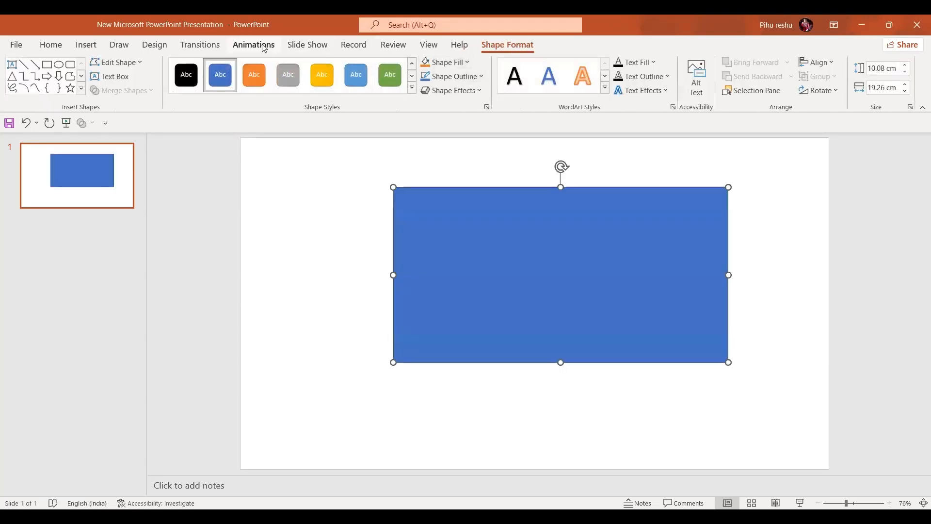
# Step: Apply the Grow/Shrink emphasis effect to the rectangle from the full animation gallery
pyautogui.click(253, 45)
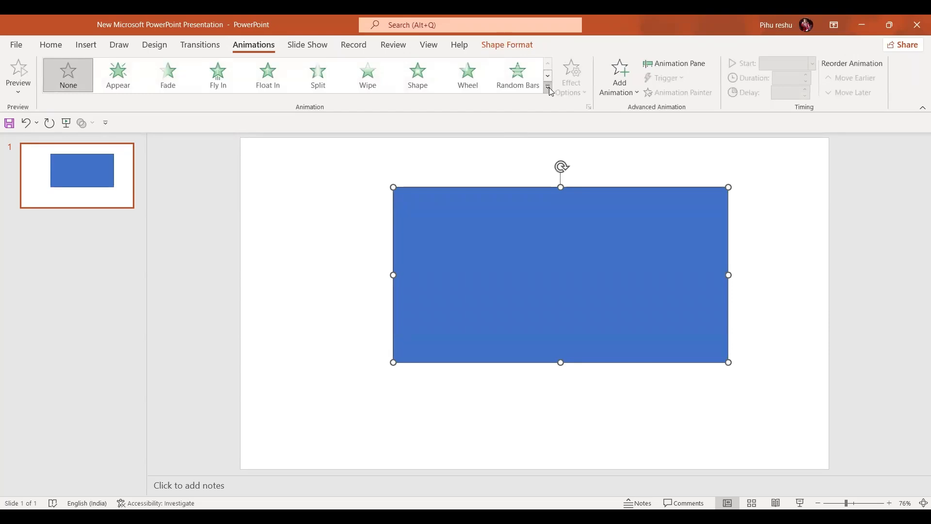
pyautogui.click(547, 87)
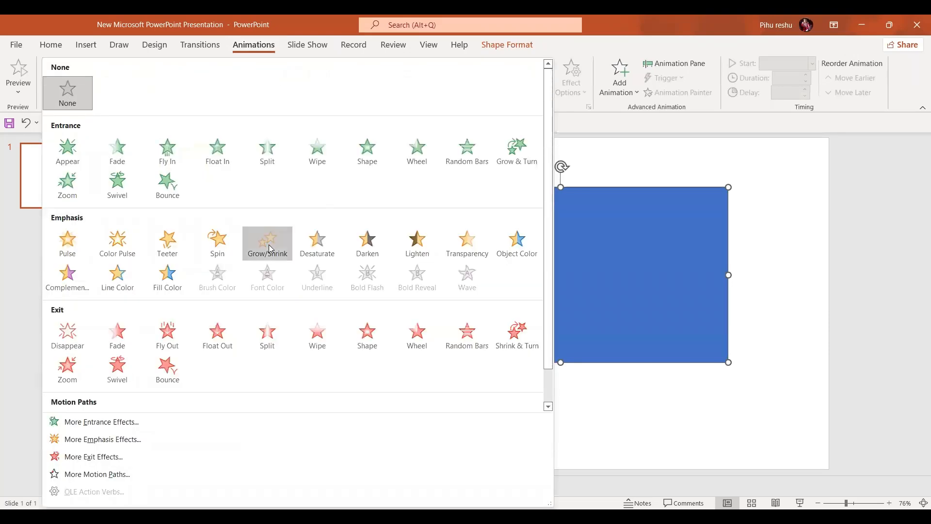
pyautogui.click(267, 242)
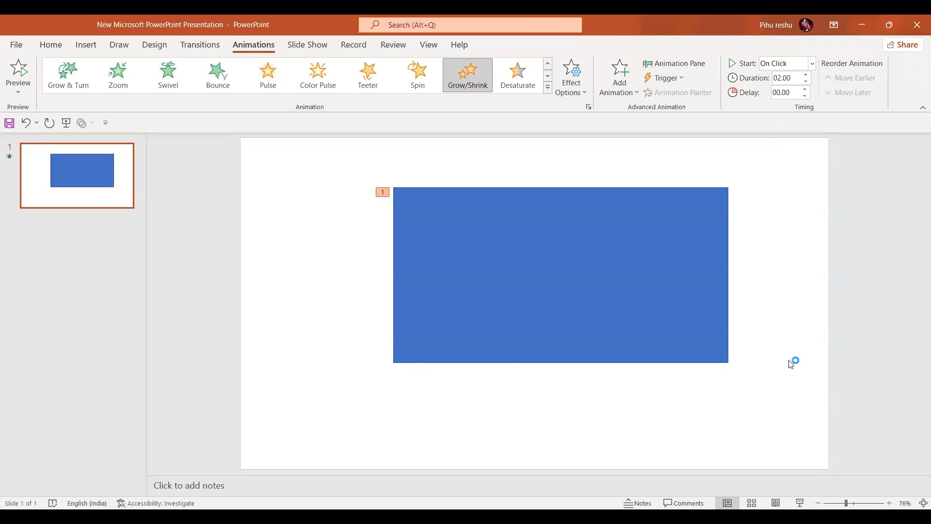
pyautogui.moveTo(907, 426)
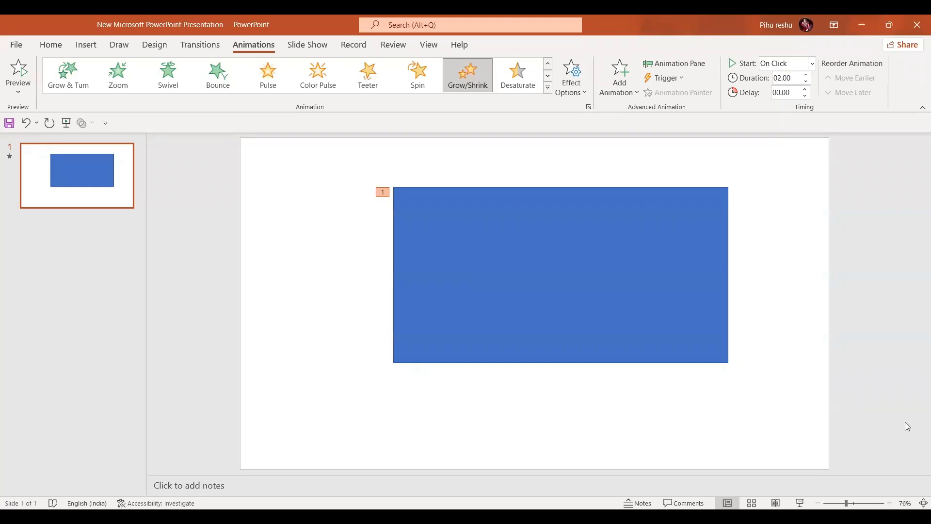
pyautogui.moveTo(598, 85)
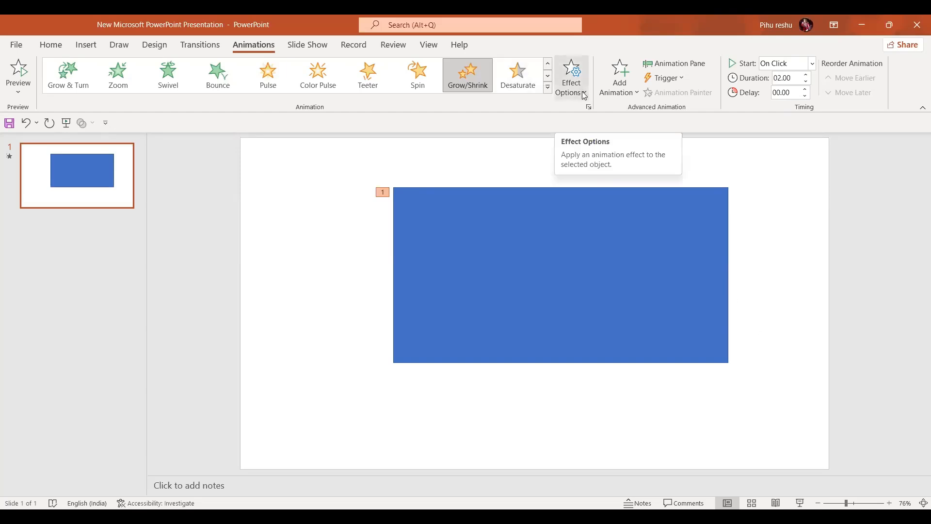
# Step: Try different Grow/Shrink directions in Effect Options, finishing on Both
pyautogui.click(571, 75)
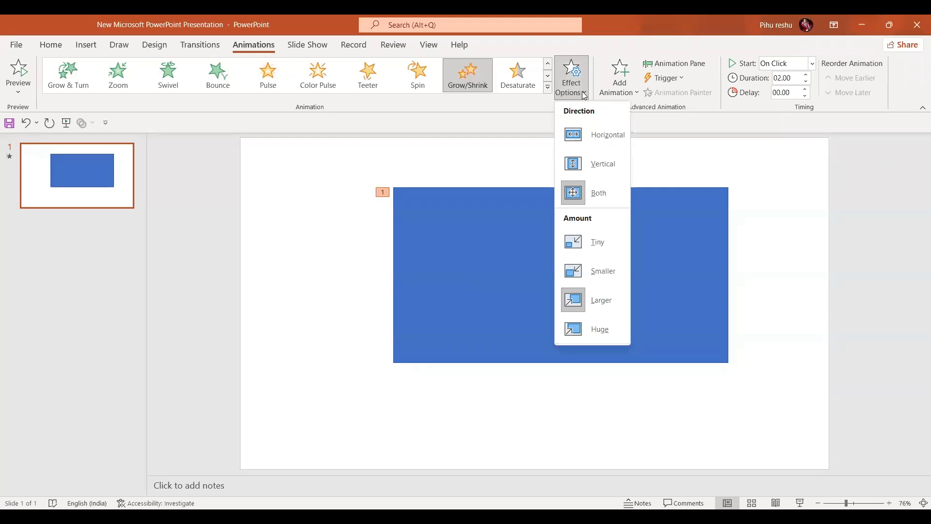
pyautogui.moveTo(591, 199)
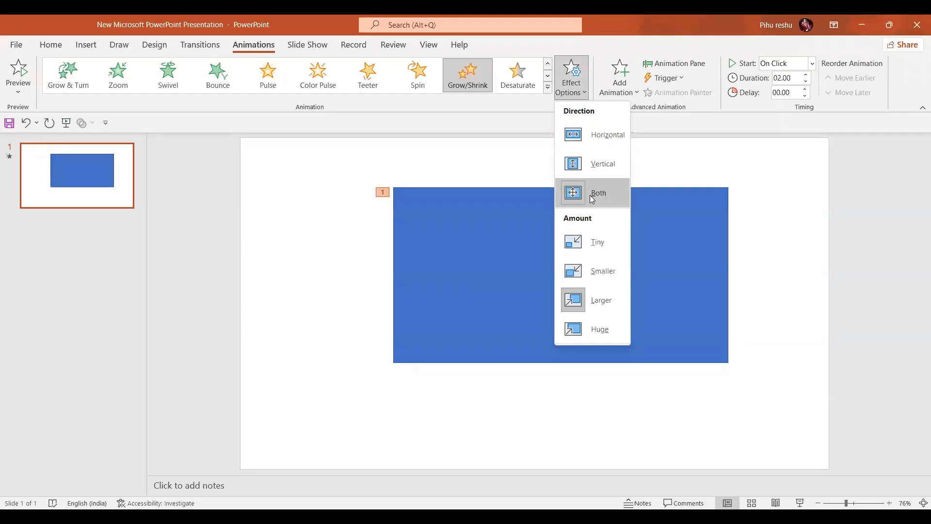
pyautogui.click(572, 193)
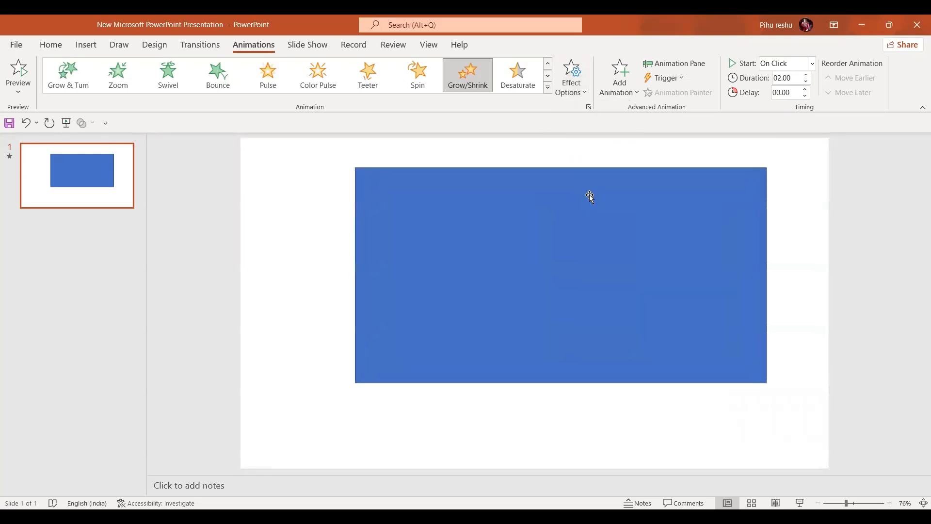
pyautogui.moveTo(582, 90)
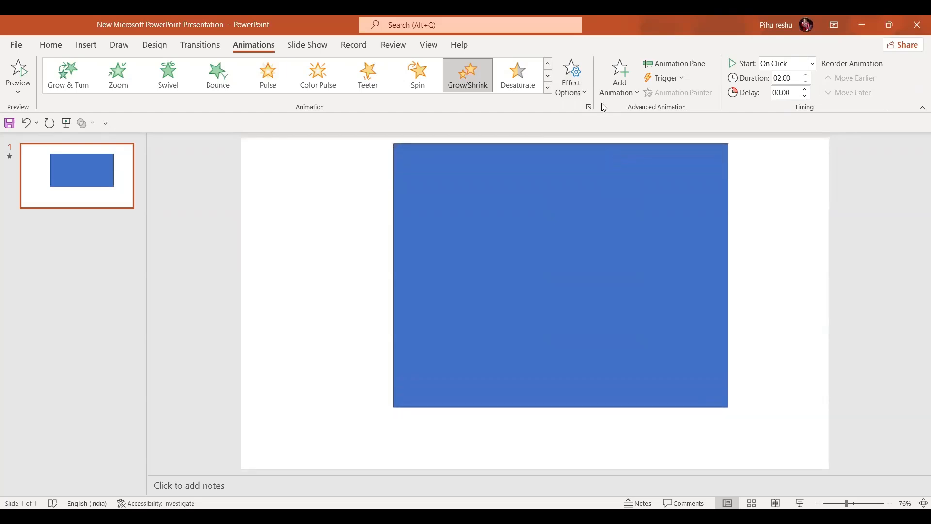
pyautogui.click(571, 75)
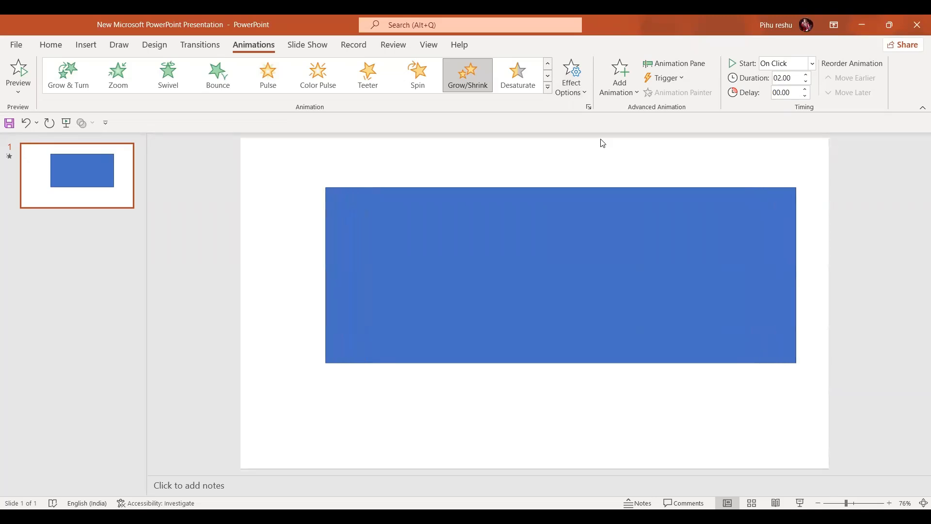
pyautogui.click(467, 72)
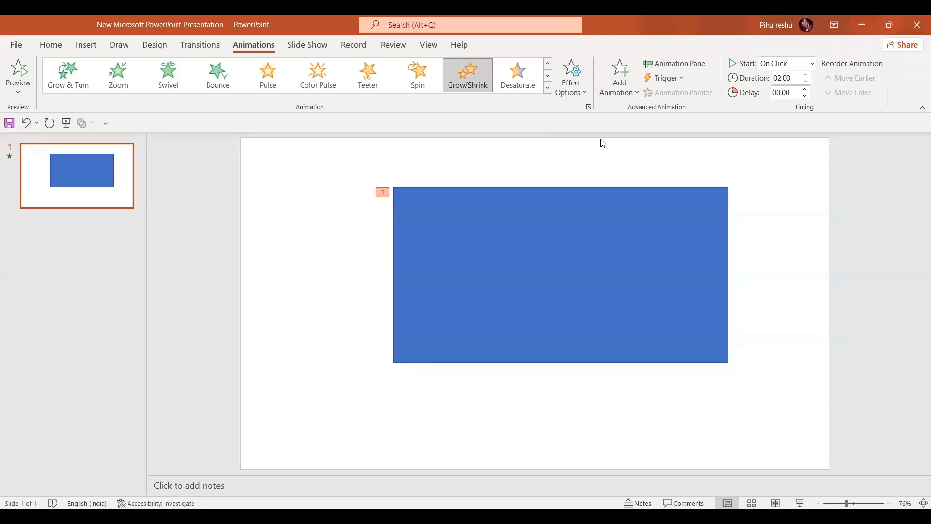
# Step: Set the Grow/Shrink amount to Smaller, then change it to Tiny
pyautogui.click(570, 75)
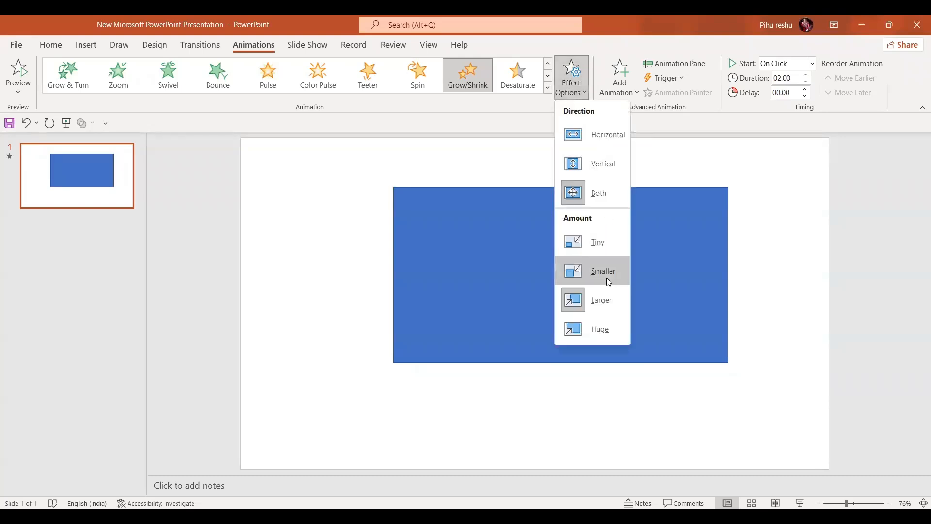
pyautogui.click(603, 271)
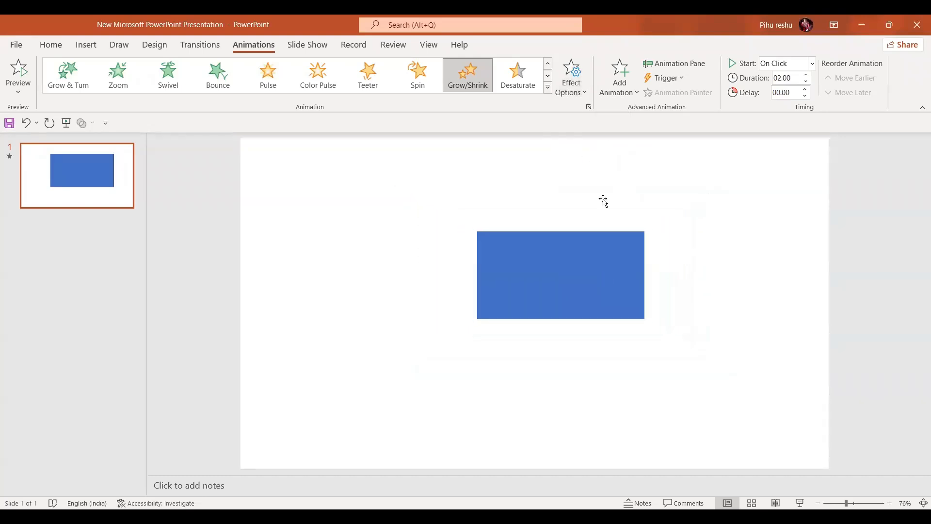
pyautogui.click(570, 75)
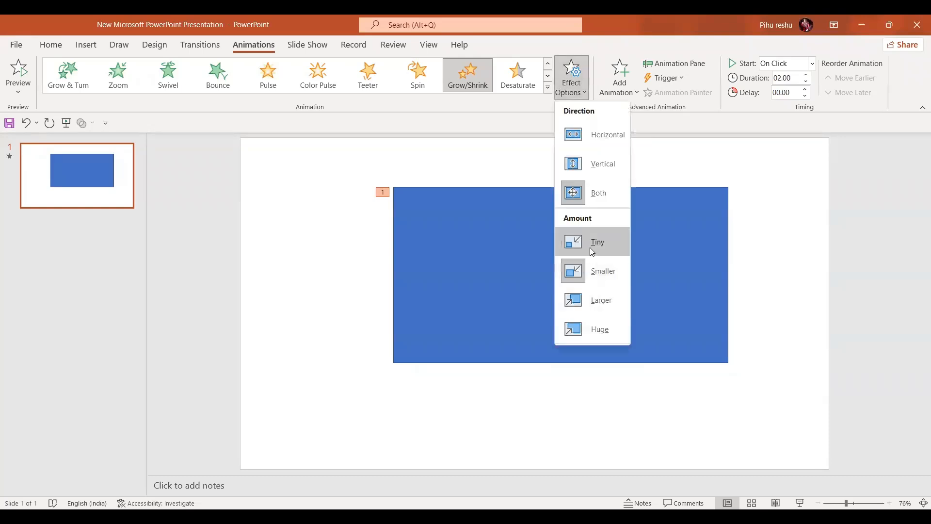
pyautogui.click(597, 241)
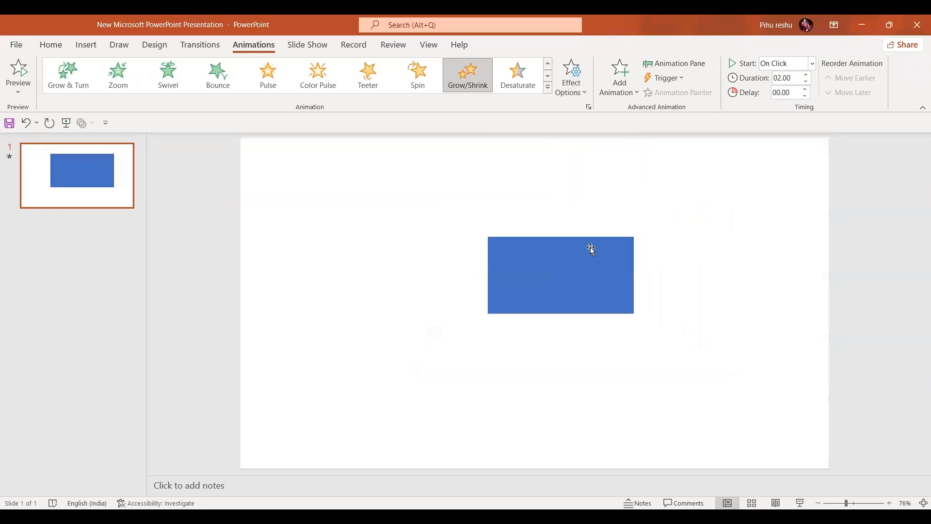
pyautogui.click(467, 74)
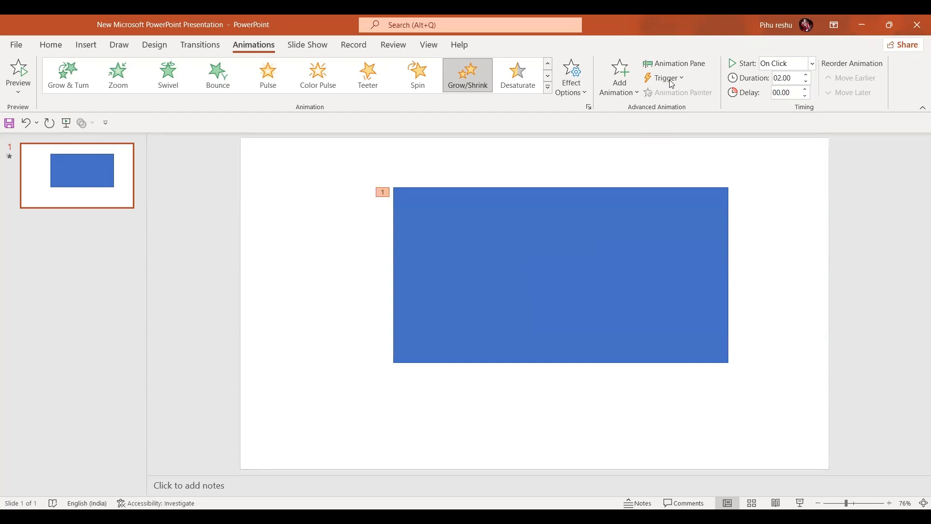
# Step: Set the Grow/Shrink size to a custom 90% in the effect's detailed settings
pyautogui.click(678, 63)
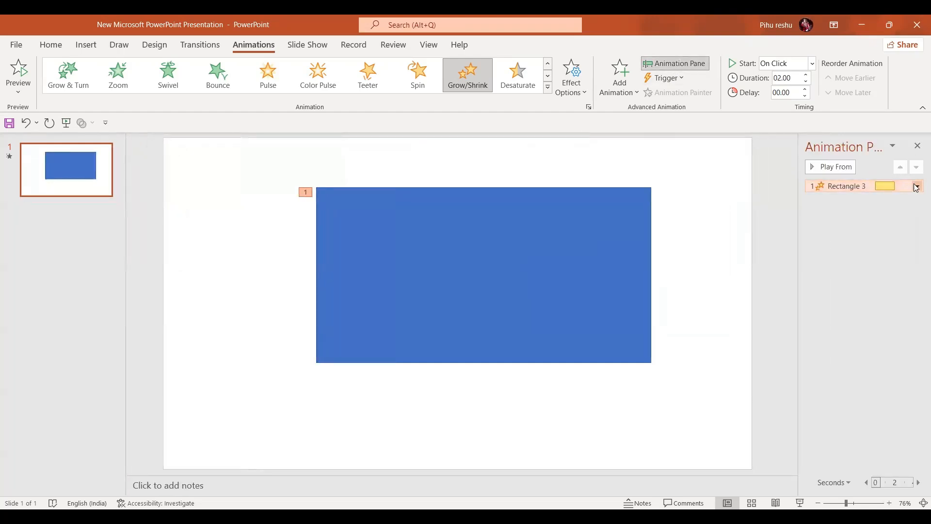
pyautogui.click(916, 186)
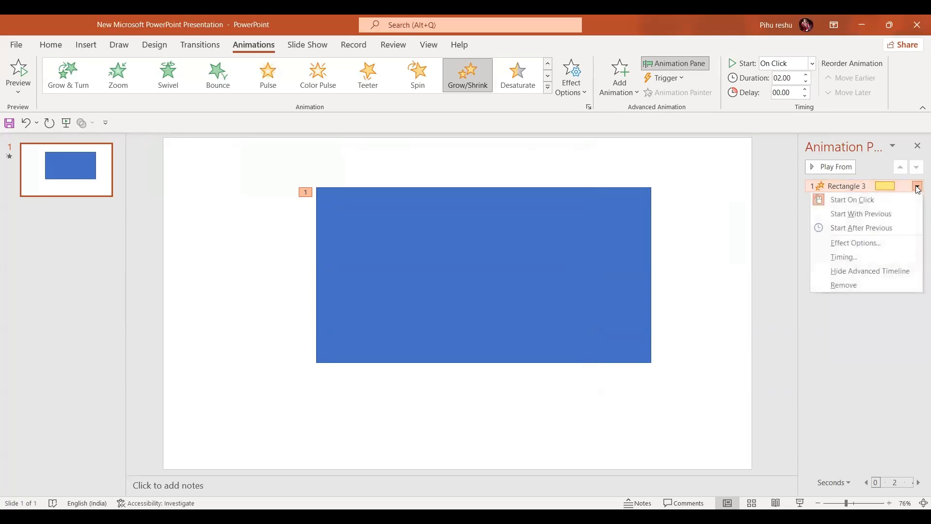
pyautogui.click(875, 245)
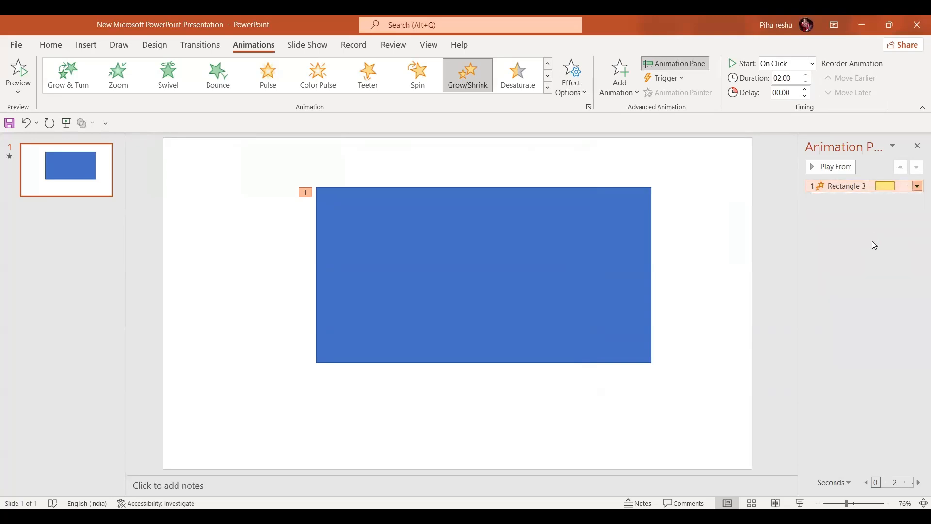
pyautogui.click(525, 199)
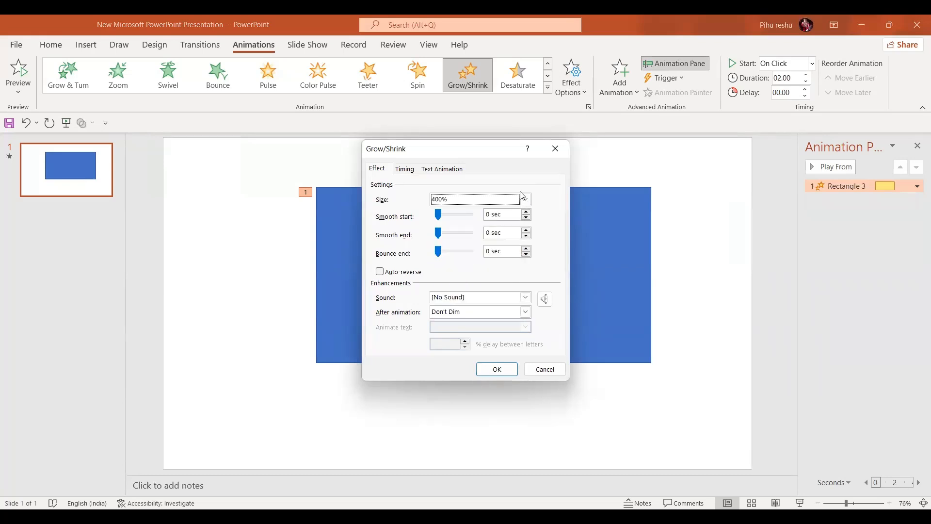
pyautogui.click(524, 200)
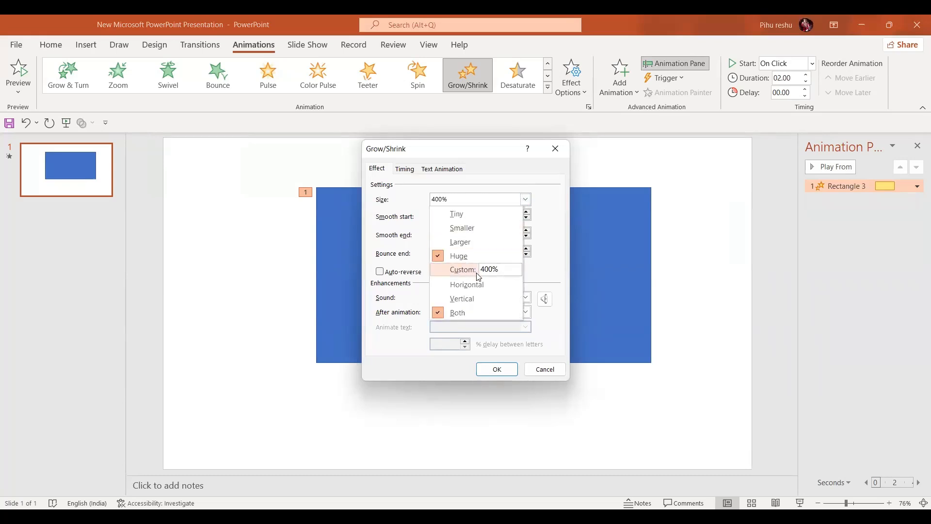
pyautogui.click(499, 269)
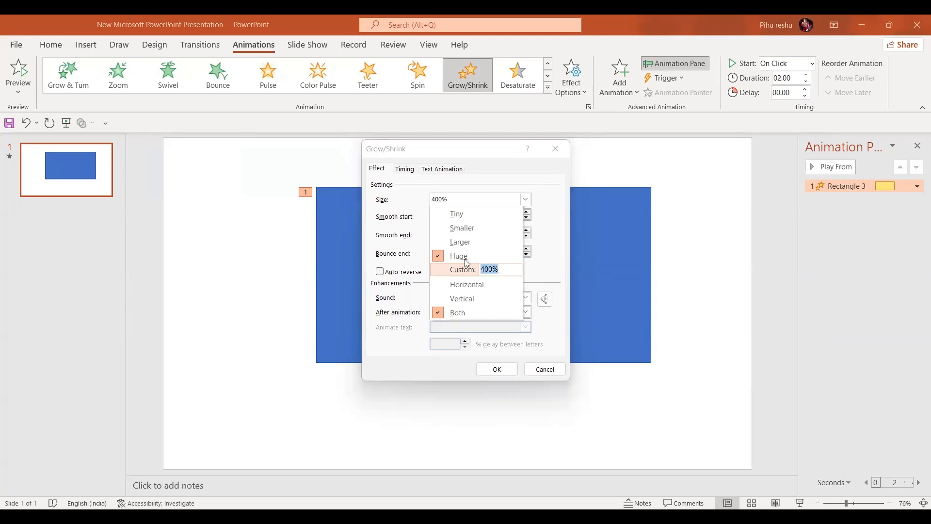
pyautogui.write('90')
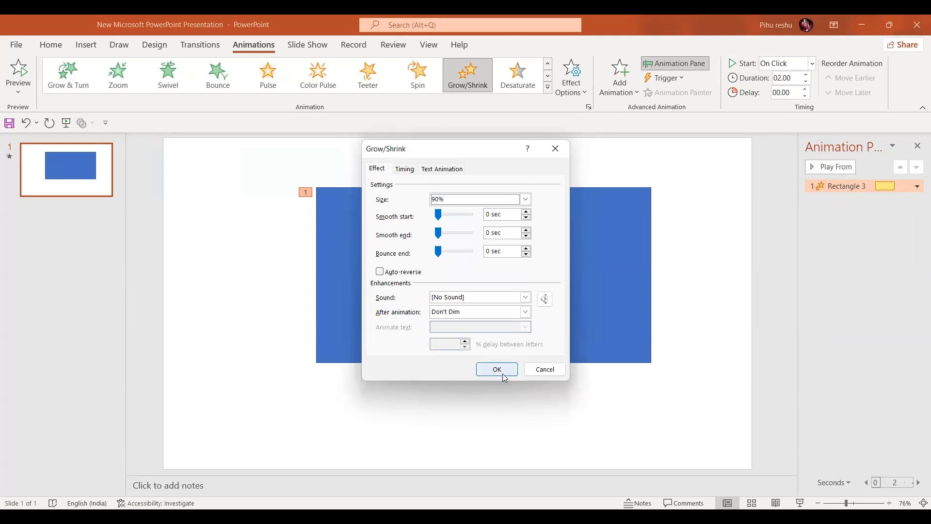
pyautogui.click(496, 369)
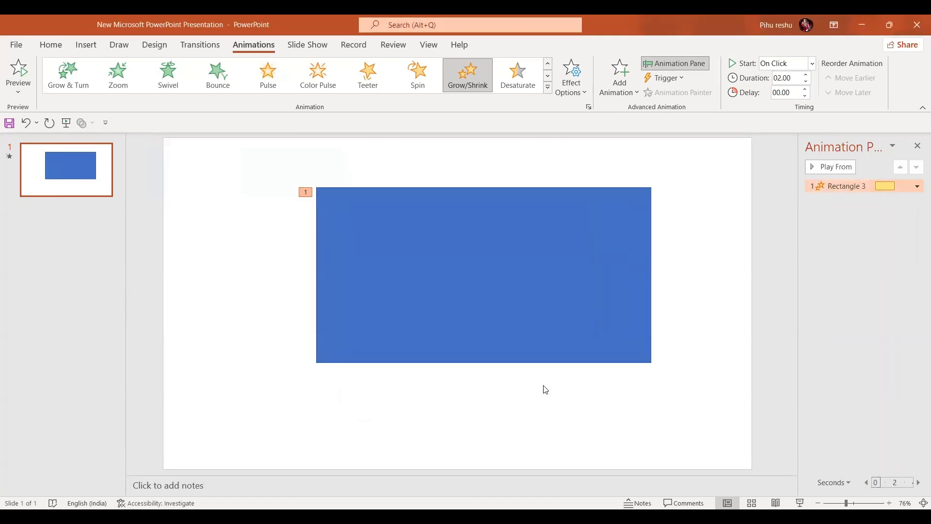
pyautogui.moveTo(629, 412)
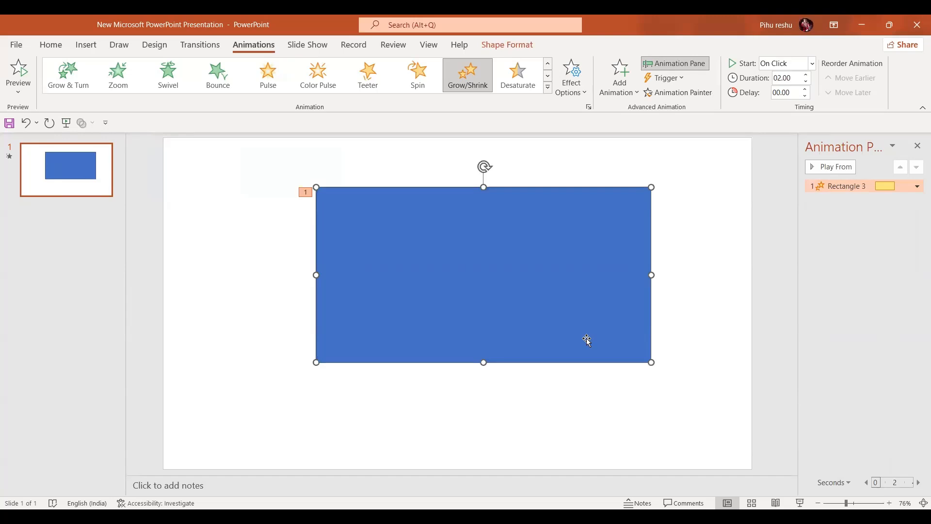
pyautogui.moveTo(547, 291)
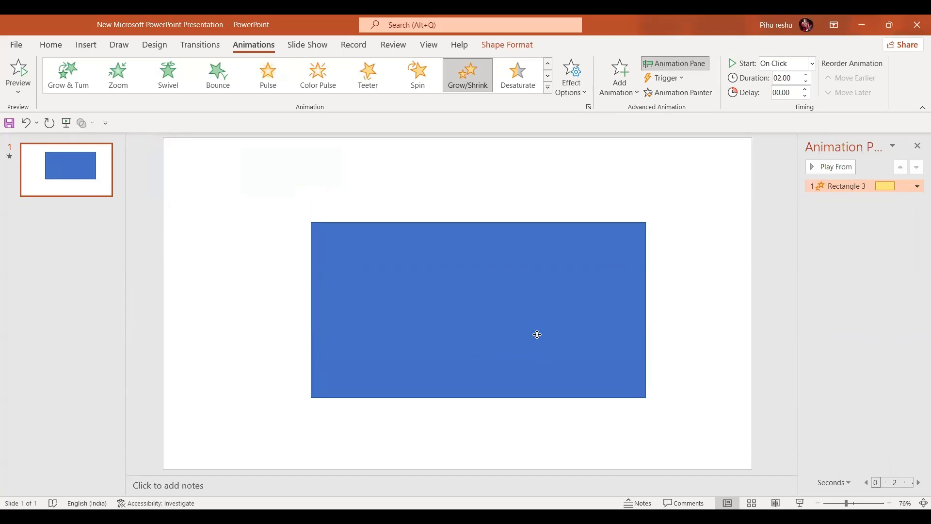
# Step: Select the blue rectangle on the slide
pyautogui.click(537, 334)
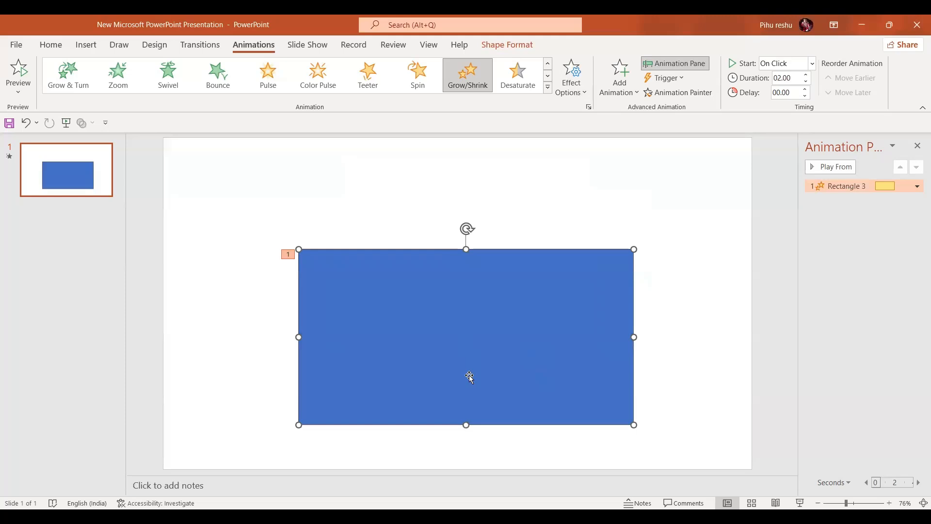
pyautogui.moveTo(507, 468)
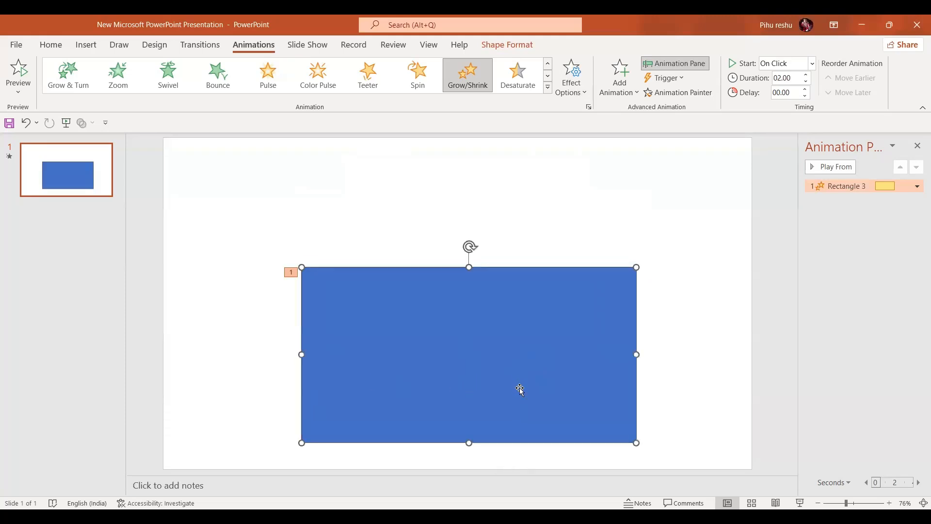
pyautogui.moveTo(295, 132)
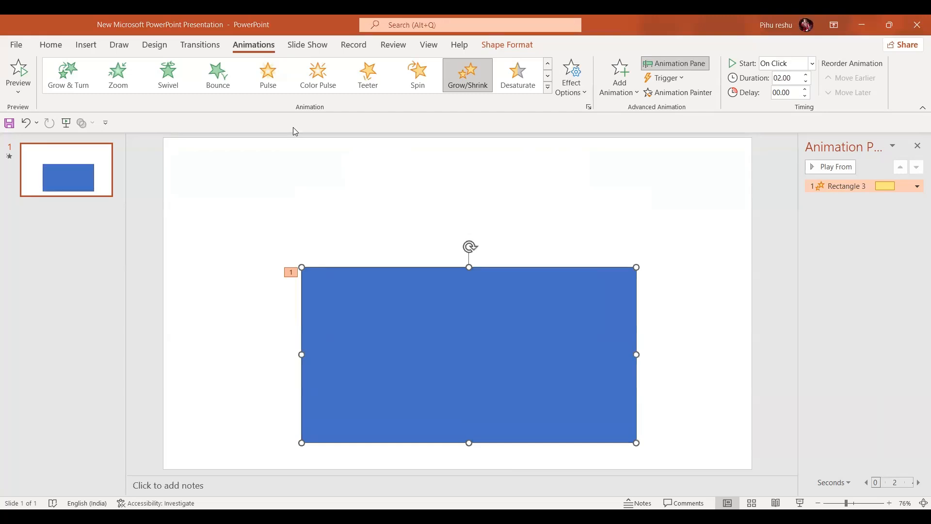
pyautogui.moveTo(522, 350)
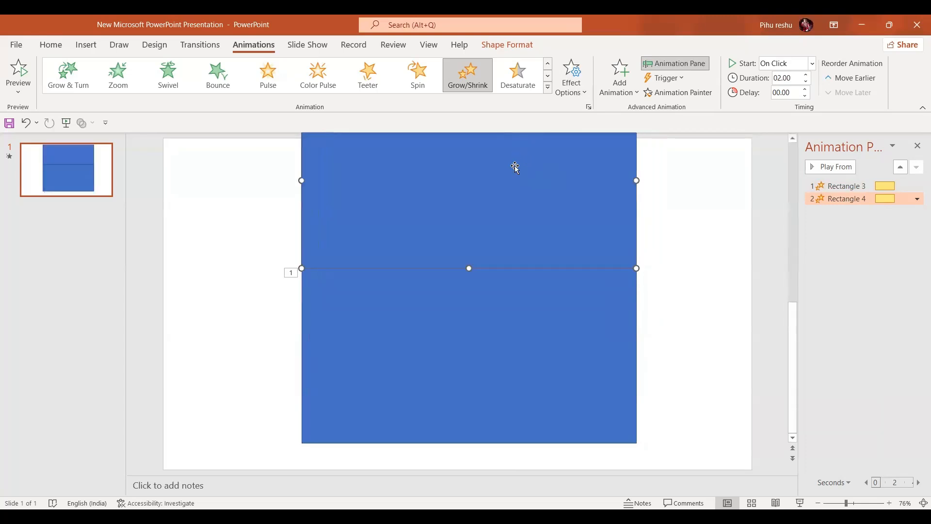
# Step: Give the duplicate No Outline and No Fill so it becomes invisible
pyautogui.click(507, 44)
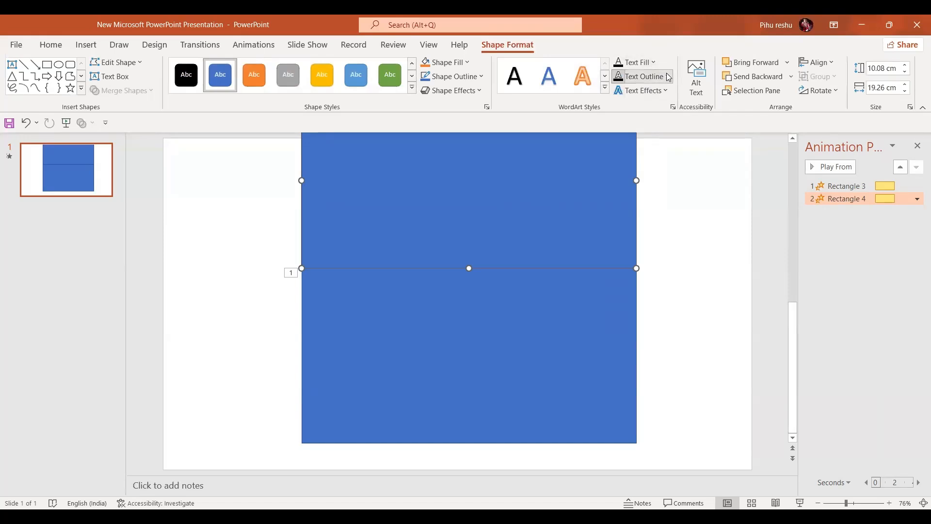
pyautogui.moveTo(646, 58)
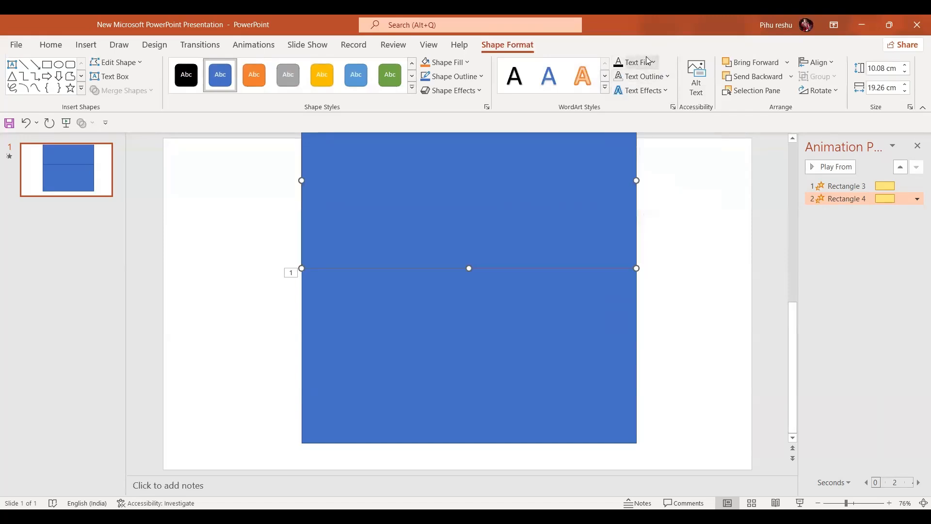
pyautogui.moveTo(451, 76)
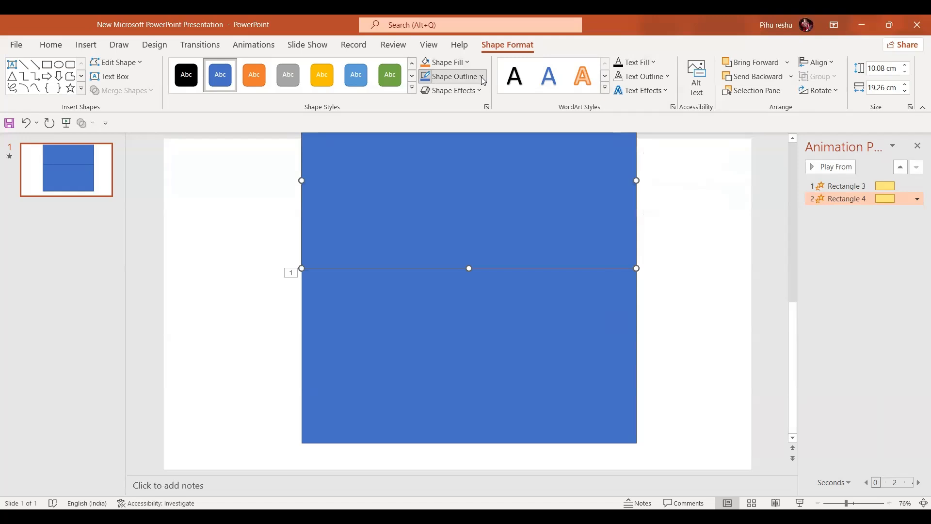
pyautogui.click(454, 76)
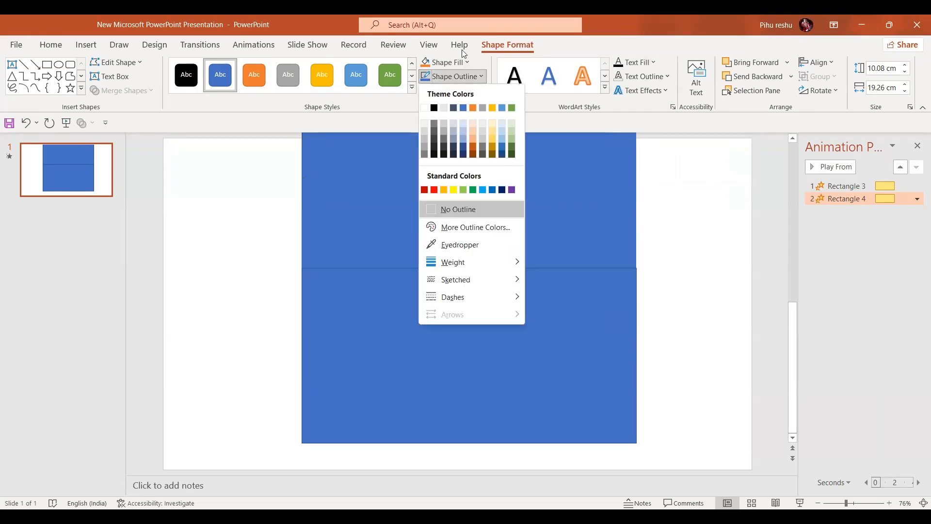
pyautogui.click(444, 62)
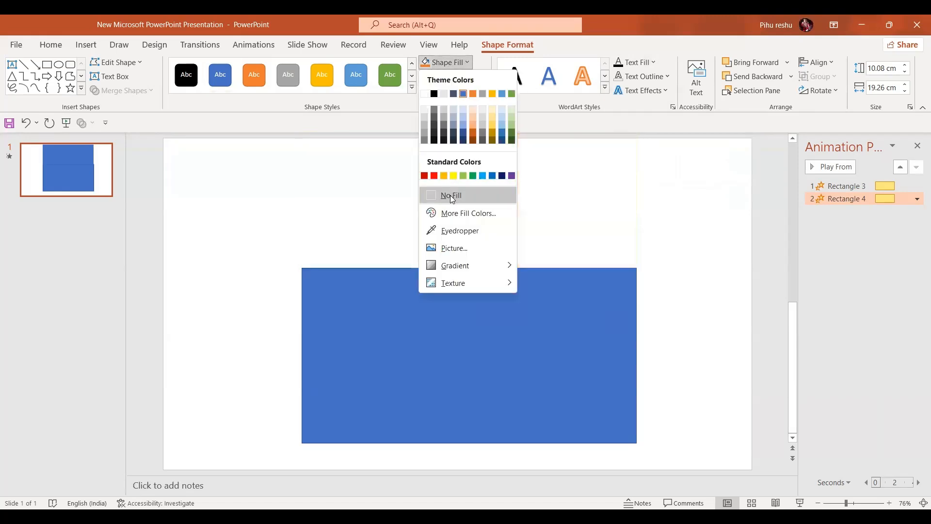
pyautogui.click(450, 195)
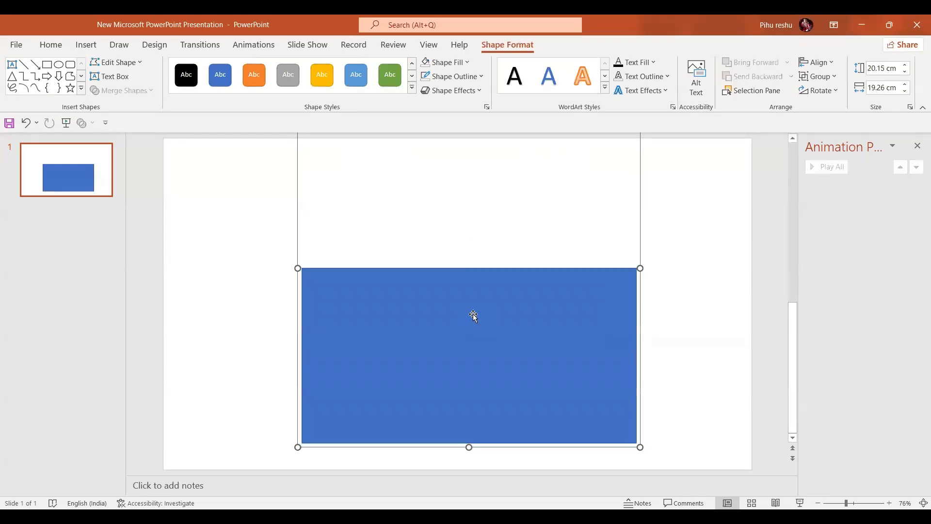
pyautogui.moveTo(464, 267)
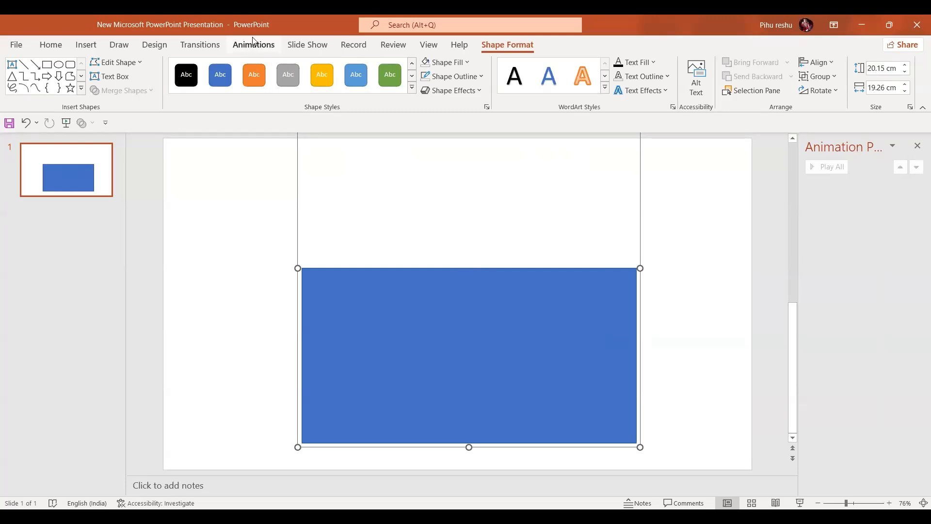
# Step: Apply the Grow/Shrink emphasis animation to the grouped rectangles from the full gallery
pyautogui.click(254, 44)
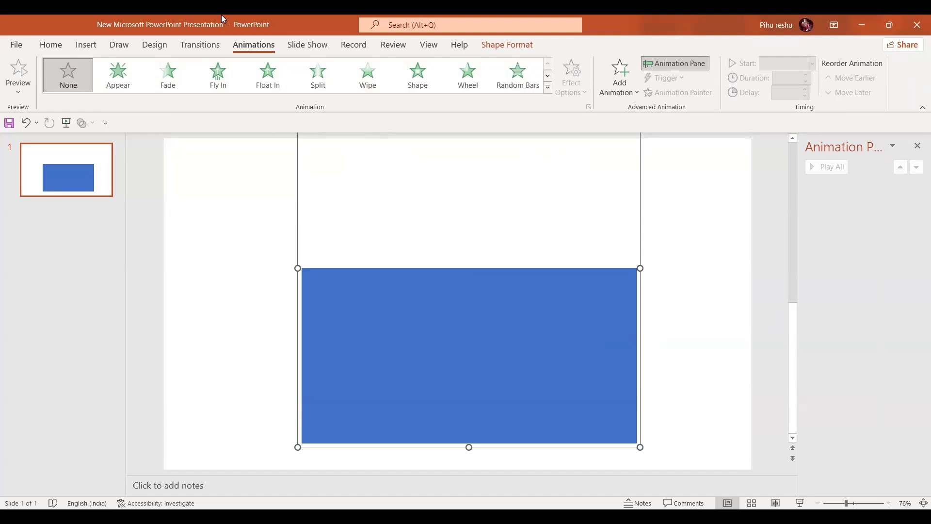
pyautogui.click(548, 86)
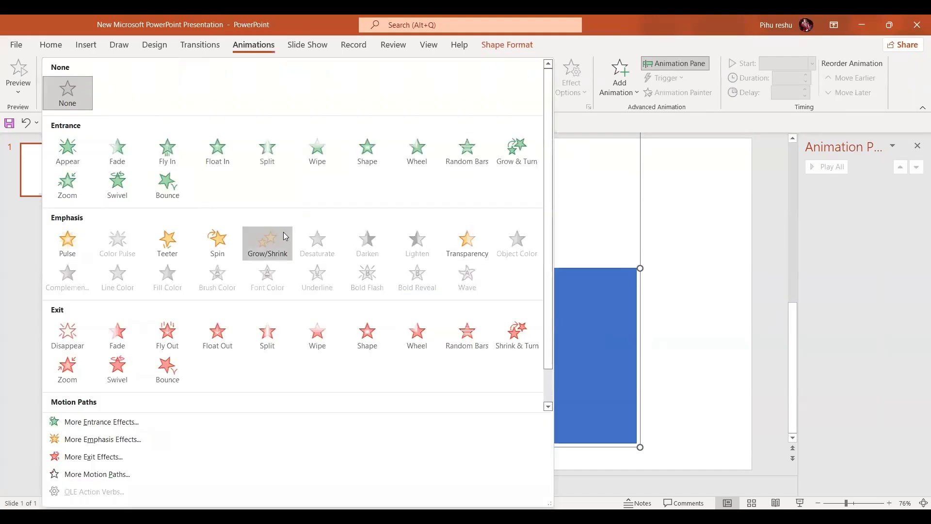
pyautogui.click(267, 241)
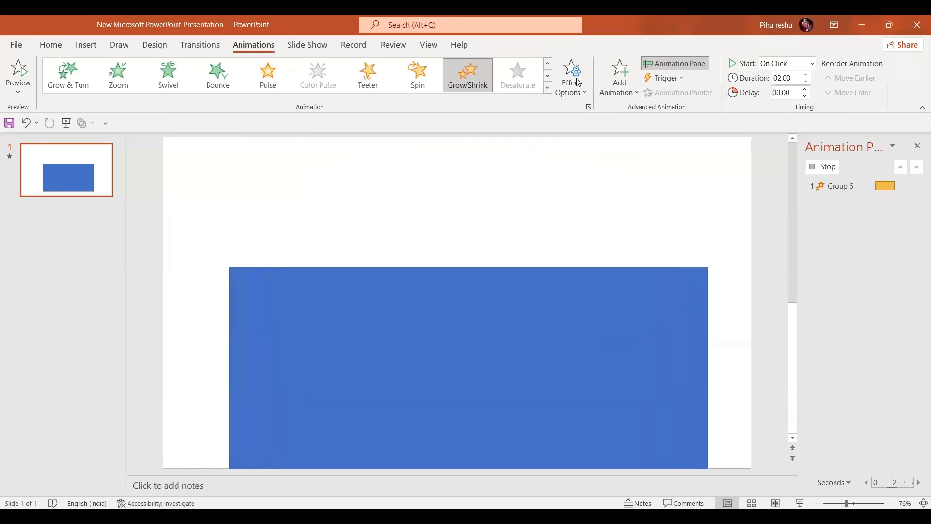
pyautogui.click(571, 75)
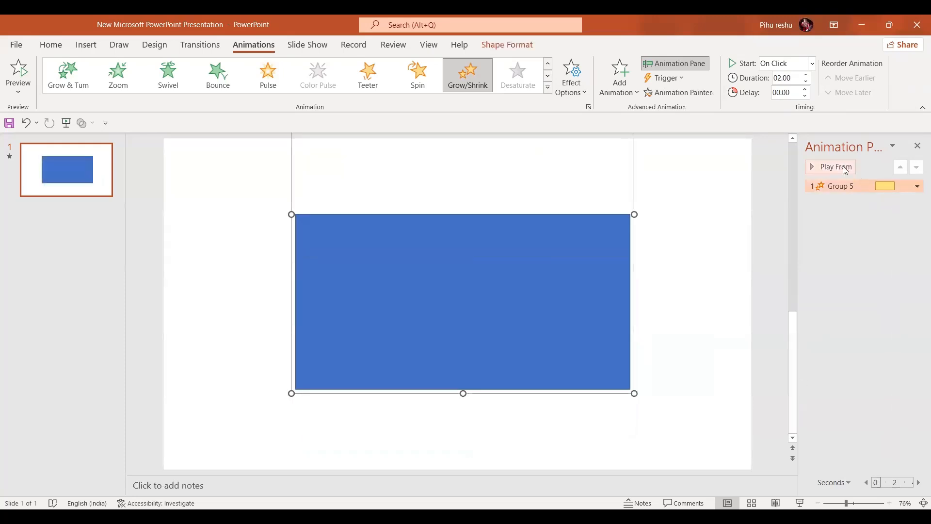
# Step: Preview the group's animation and set its Grow/Shrink direction to Vertical
pyautogui.click(829, 166)
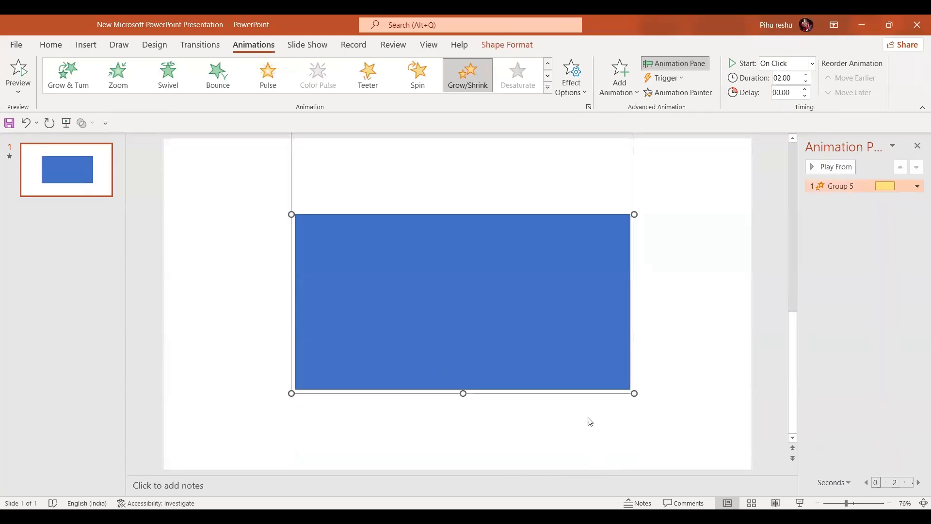
pyautogui.click(570, 75)
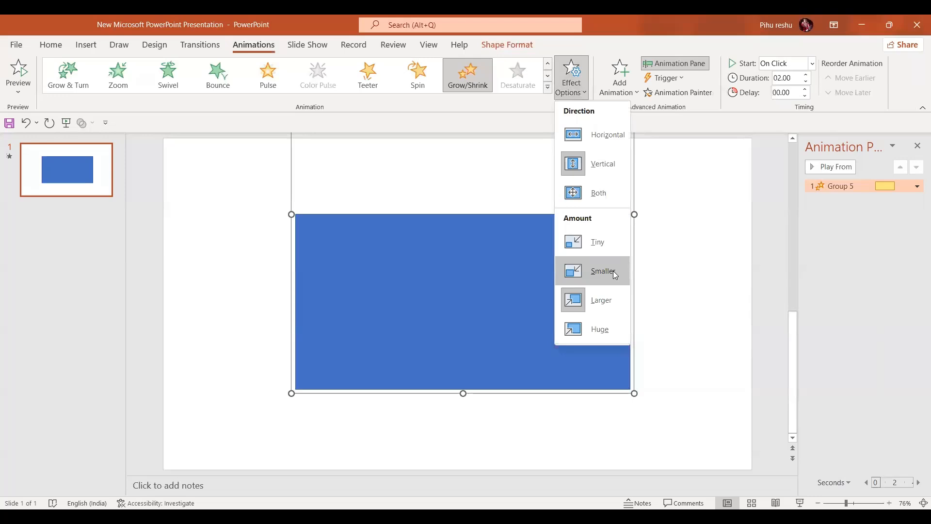
pyautogui.click(602, 271)
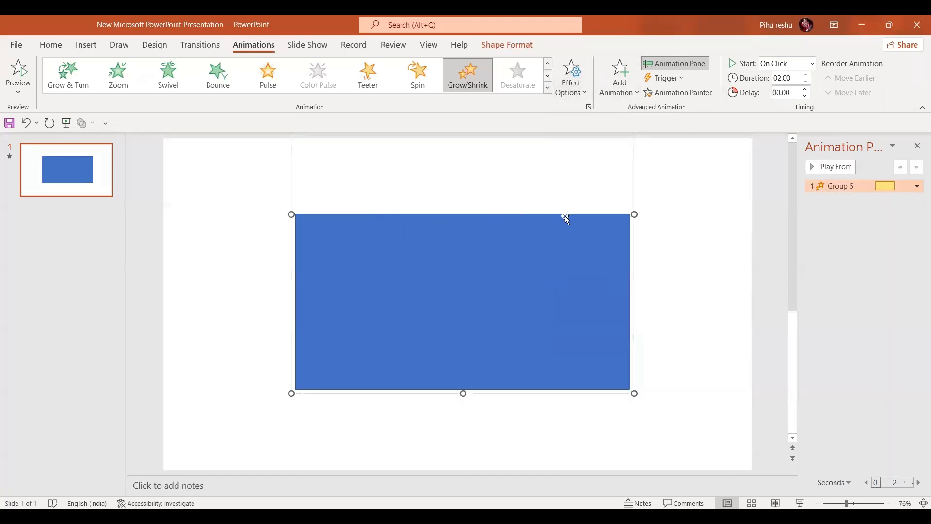
pyautogui.moveTo(568, 212)
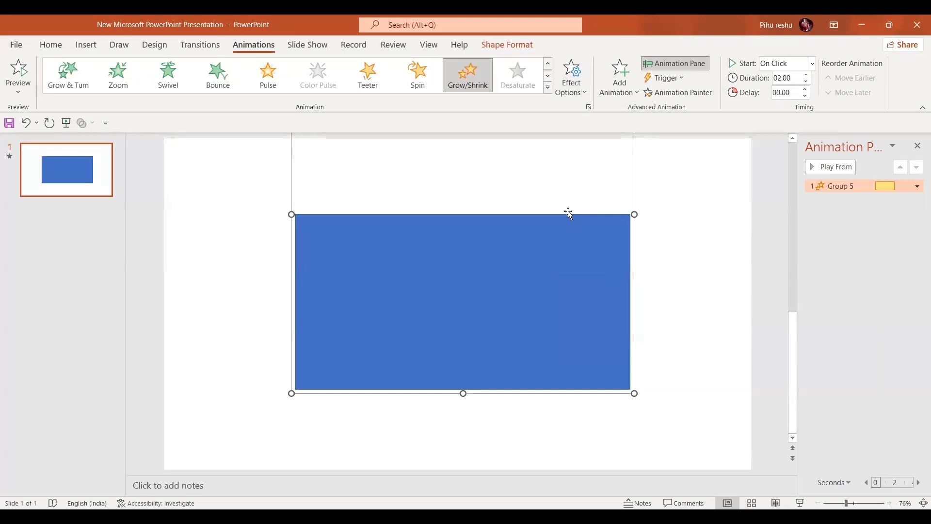